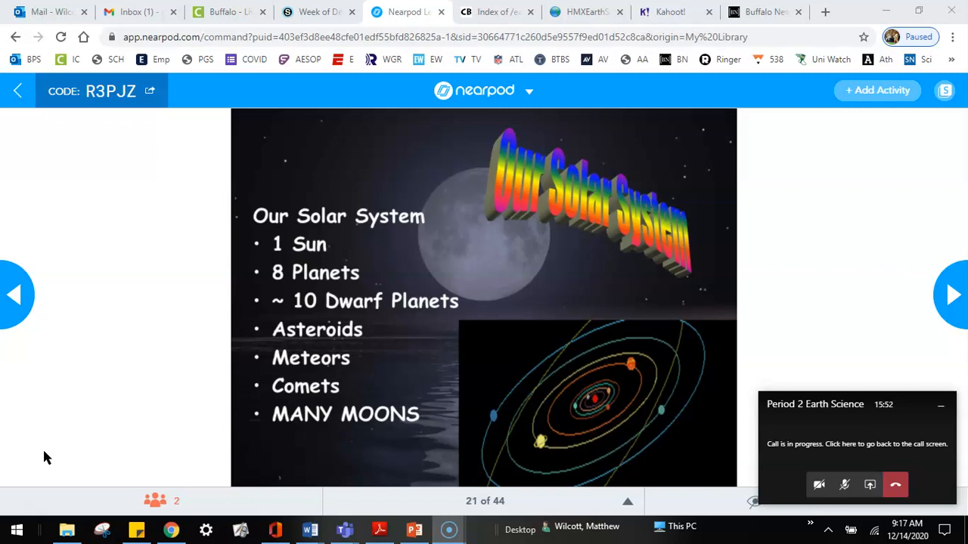
pyautogui.moveTo(953, 360)
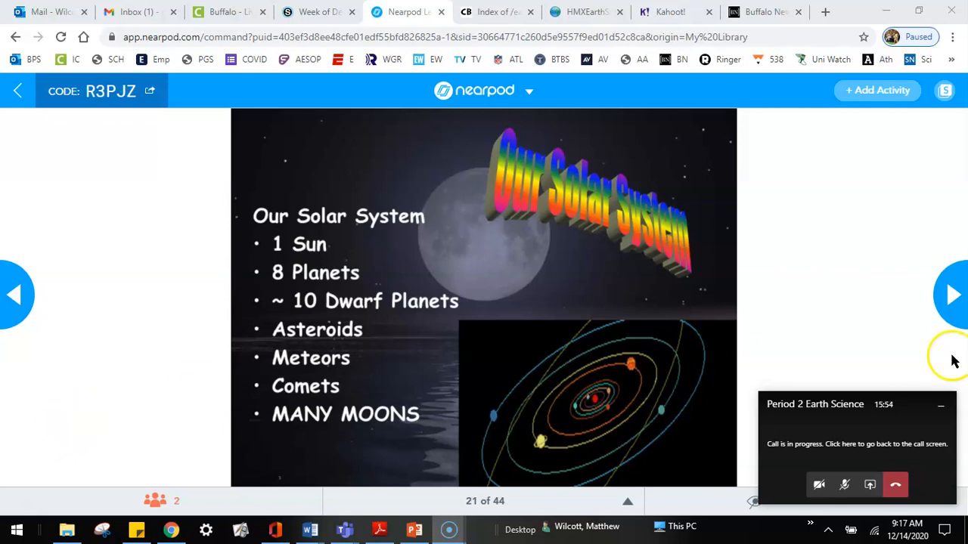
pyautogui.moveTo(950, 302)
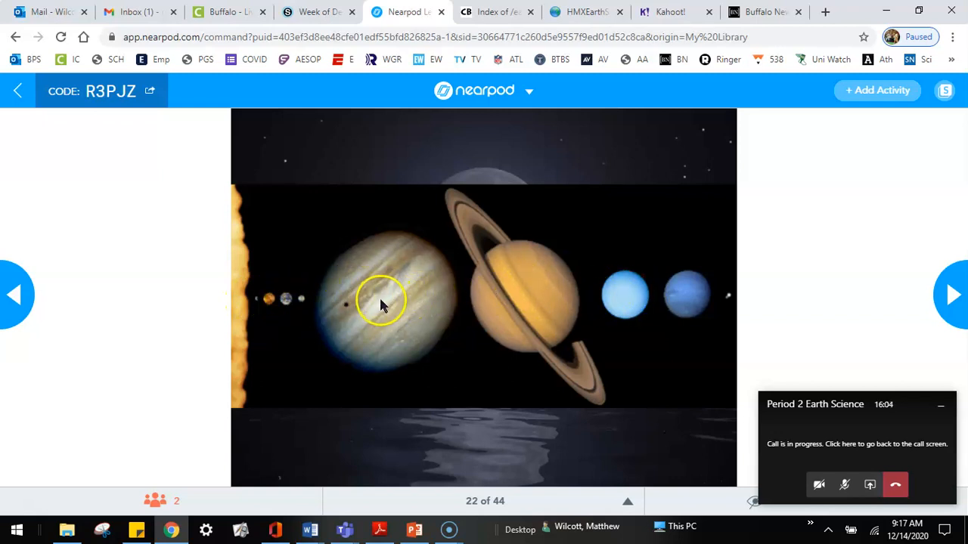
pyautogui.moveTo(677, 301)
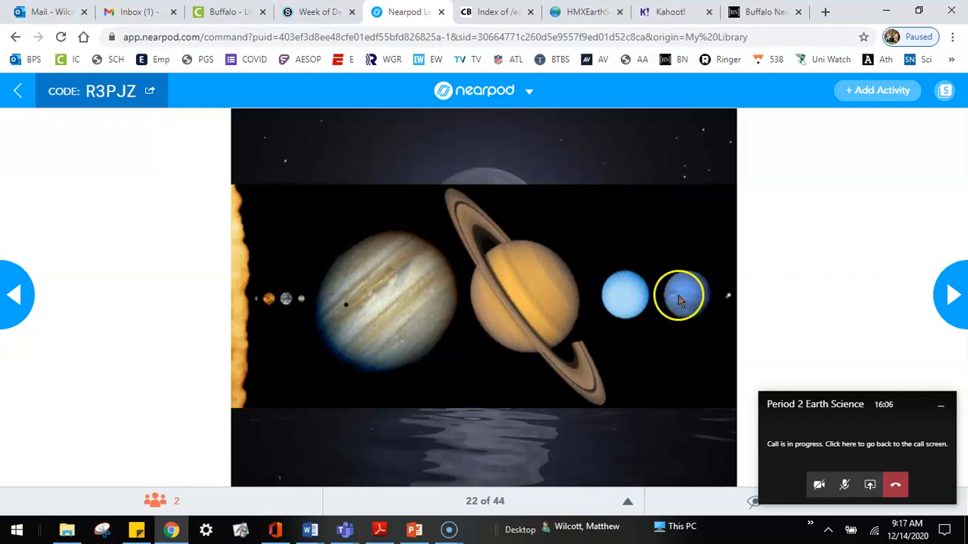
pyautogui.moveTo(726, 301)
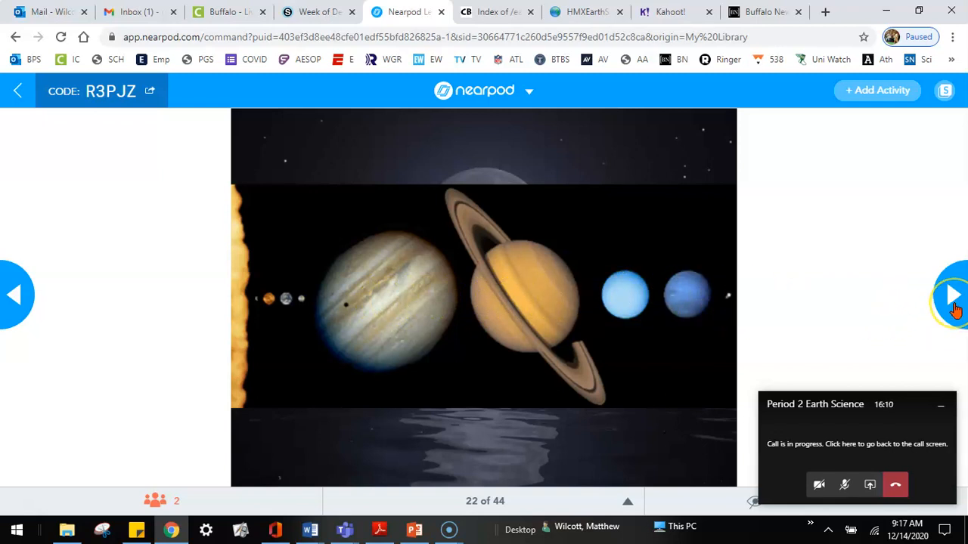
# - Advance to slide 23, the labeled Solar System chart, and point out its parts
pyautogui.click(950, 295)
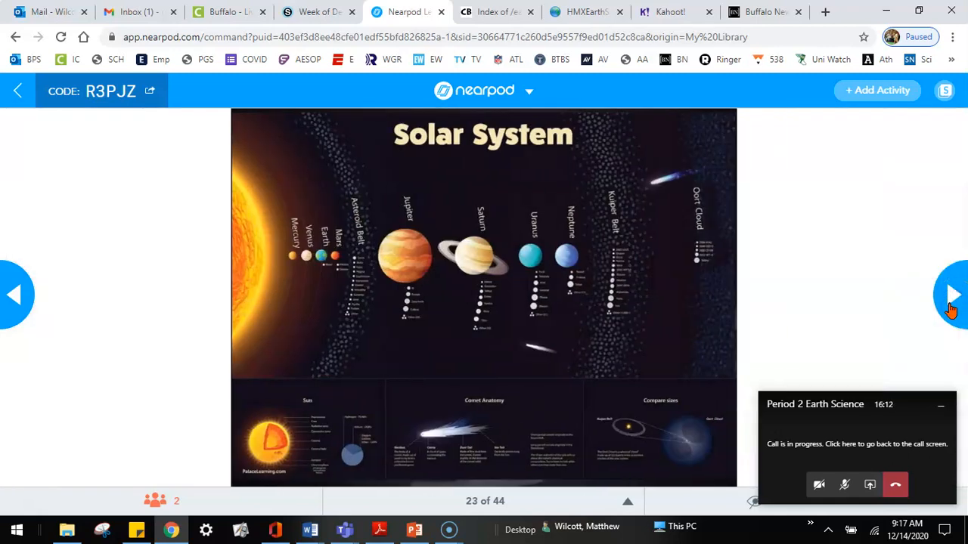
pyautogui.moveTo(930, 305)
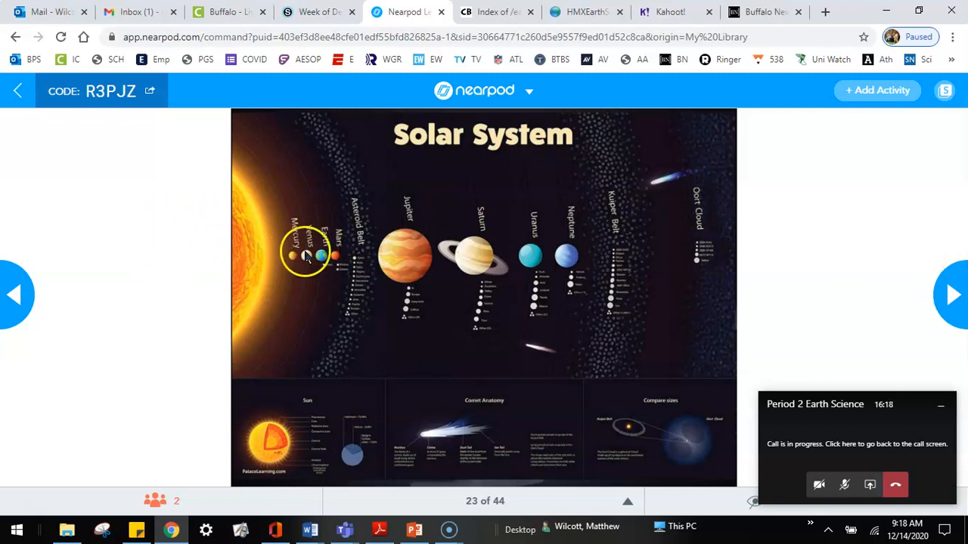
pyautogui.moveTo(363, 184)
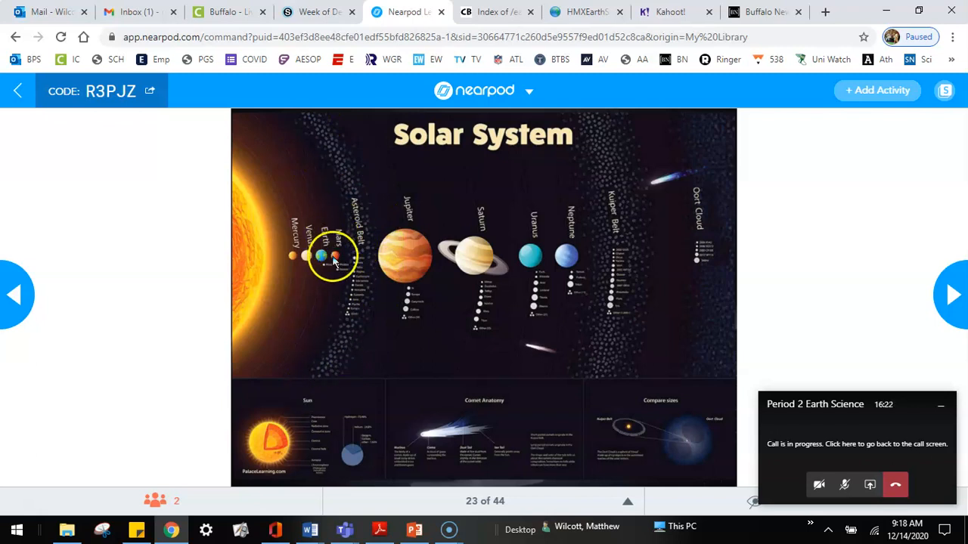
pyautogui.moveTo(466, 254)
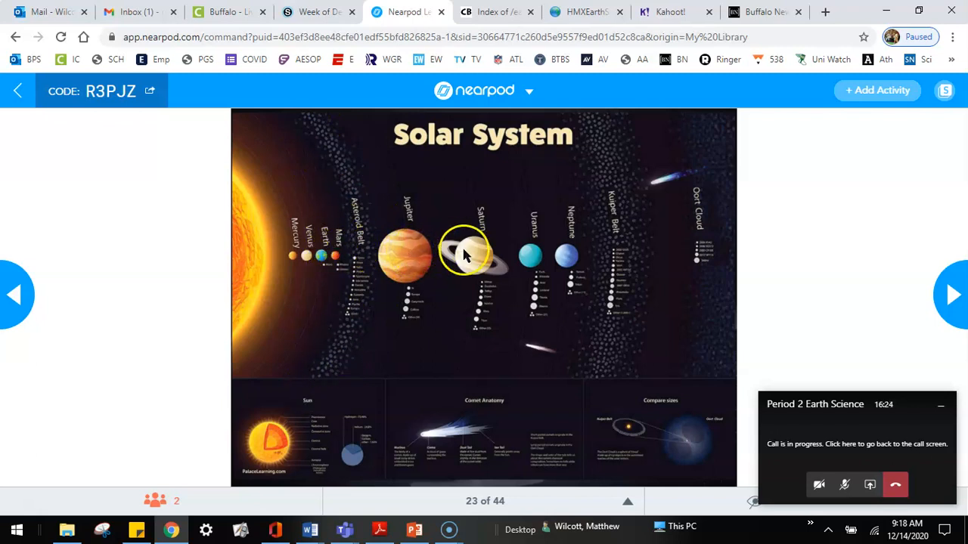
pyautogui.moveTo(487, 300)
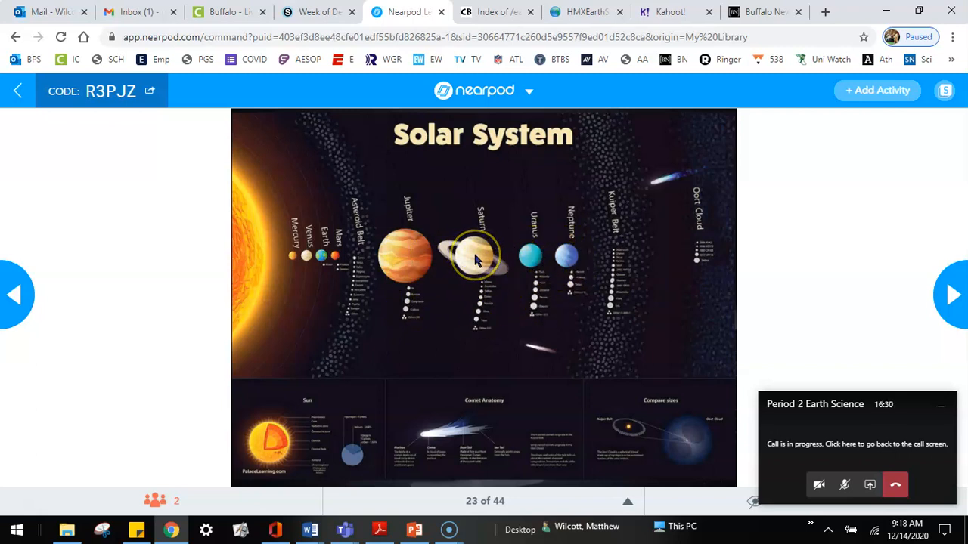
pyautogui.click(845, 484)
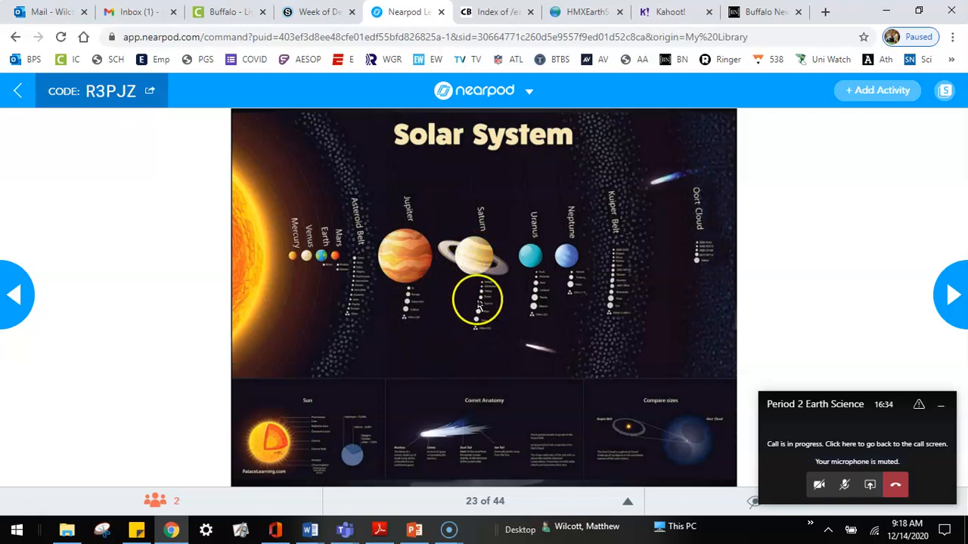
pyautogui.moveTo(596, 185)
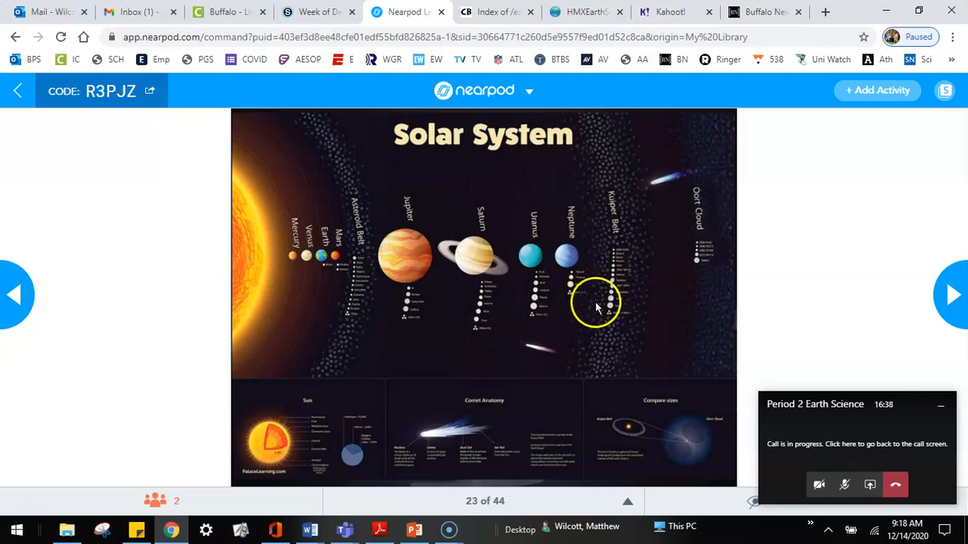
pyautogui.moveTo(605, 300)
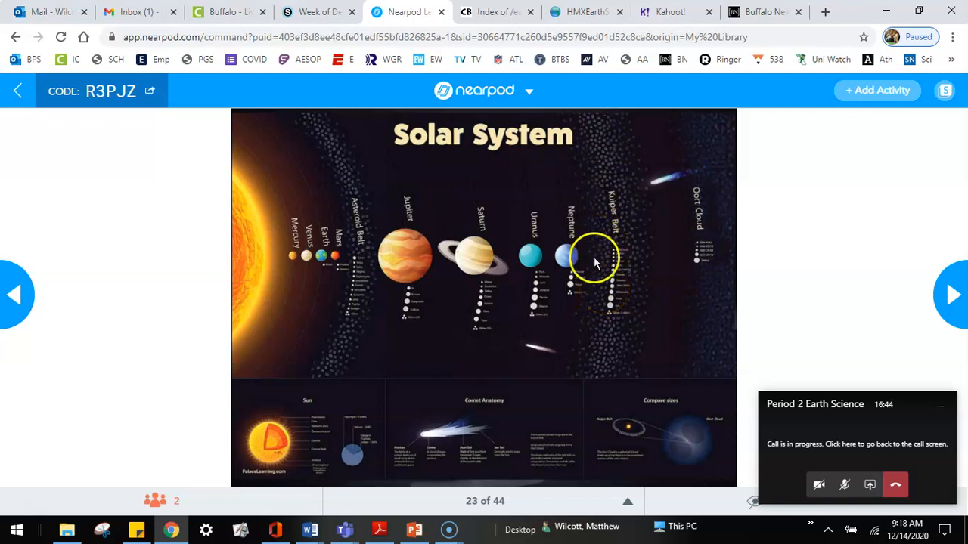
pyautogui.moveTo(621, 271)
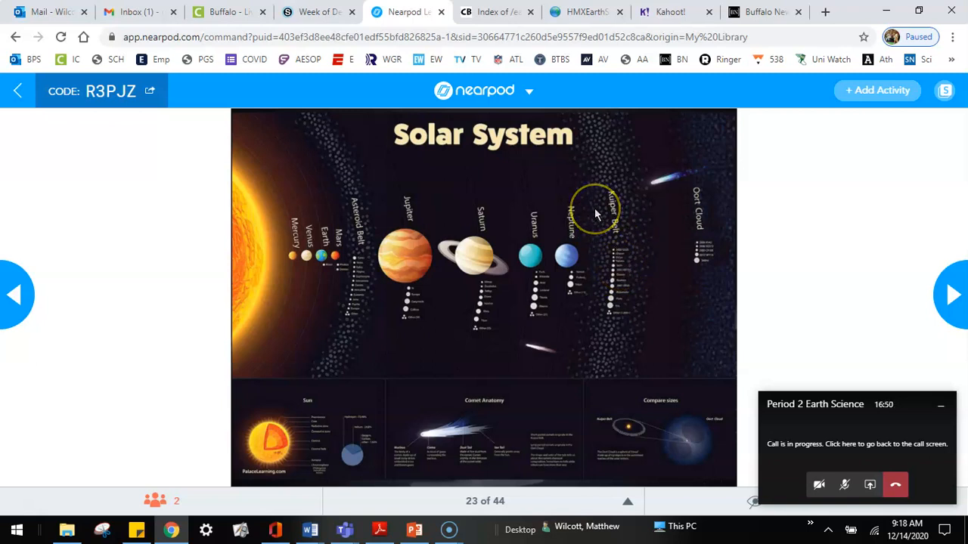
pyautogui.moveTo(623, 287)
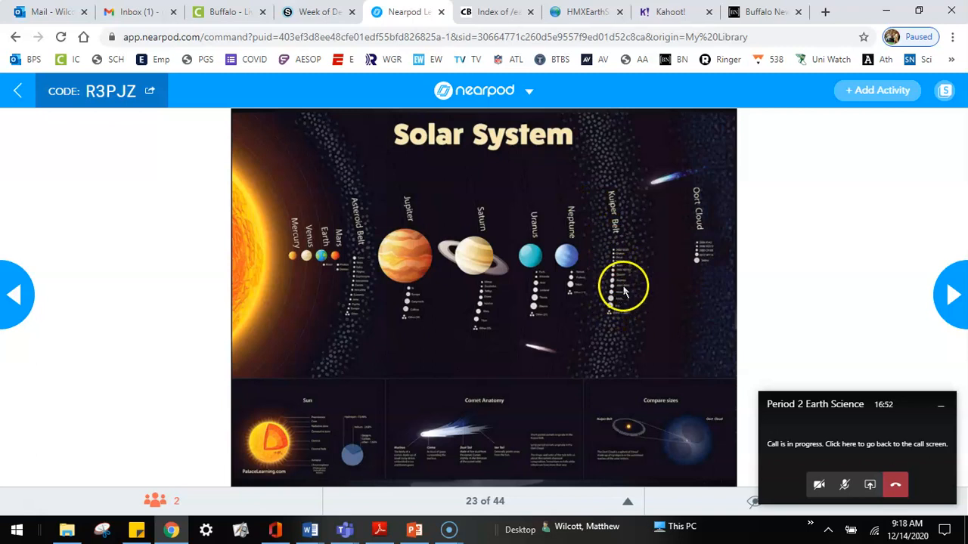
pyautogui.moveTo(644, 255)
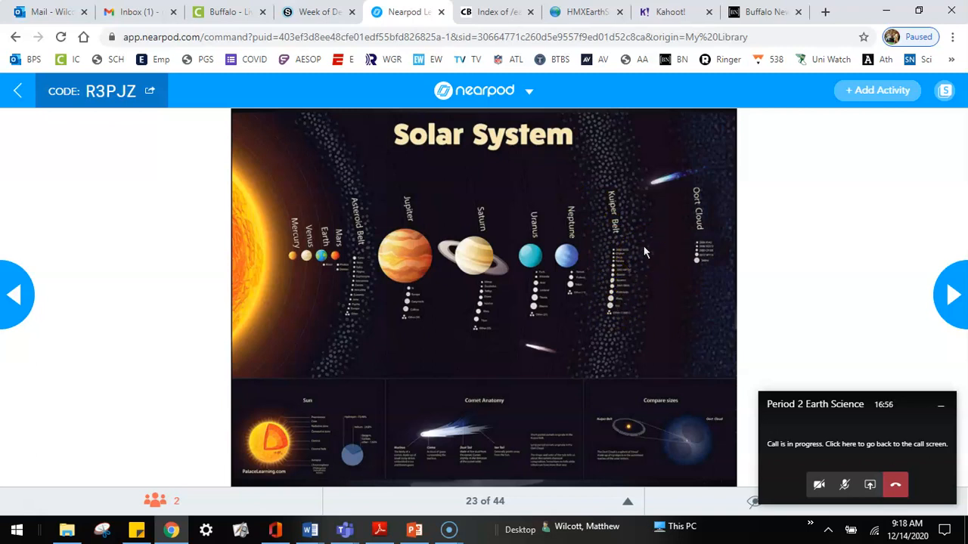
pyautogui.moveTo(666, 181)
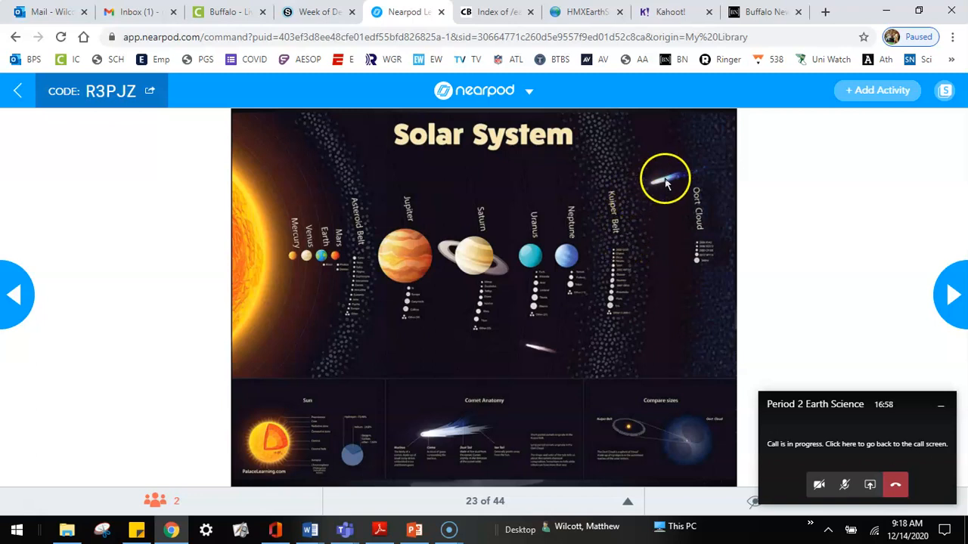
pyautogui.moveTo(688, 189)
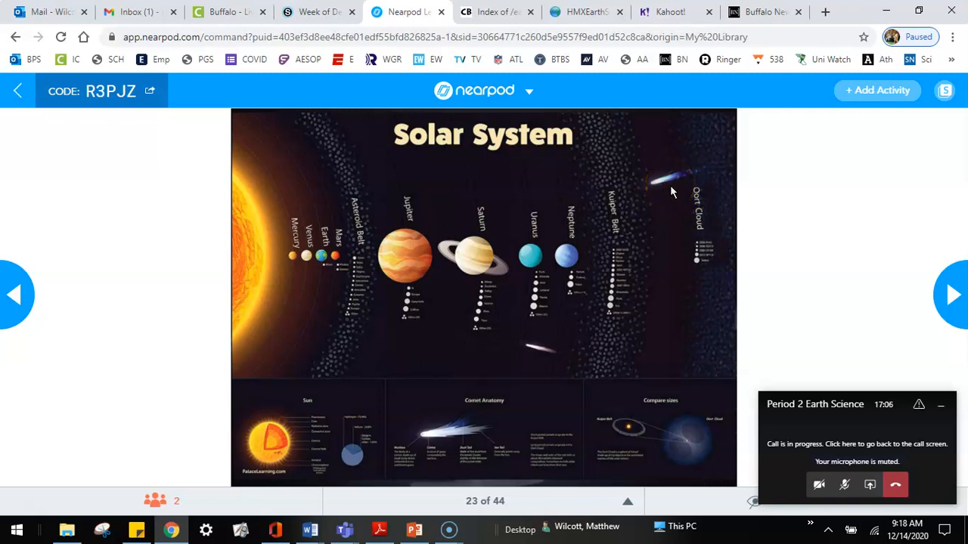
pyautogui.moveTo(769, 195)
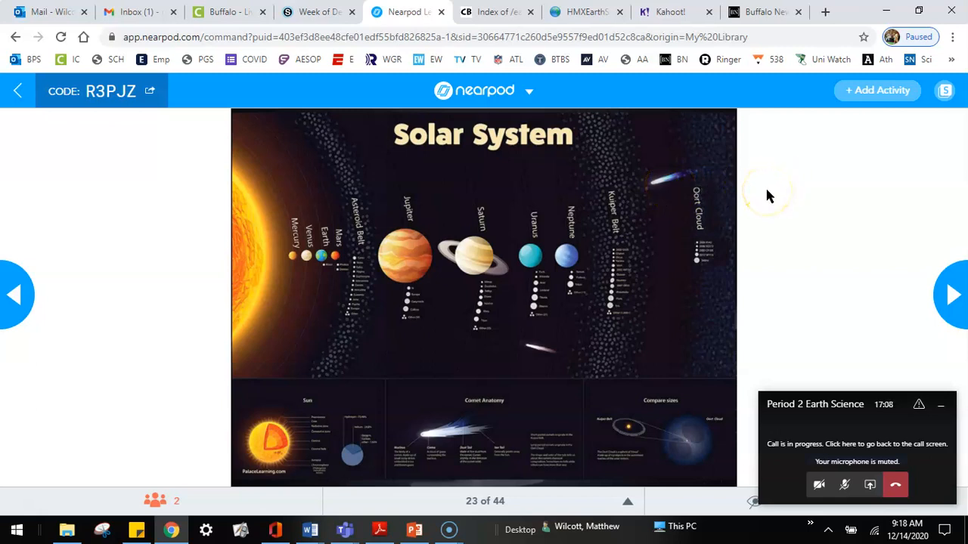
pyautogui.moveTo(762, 194)
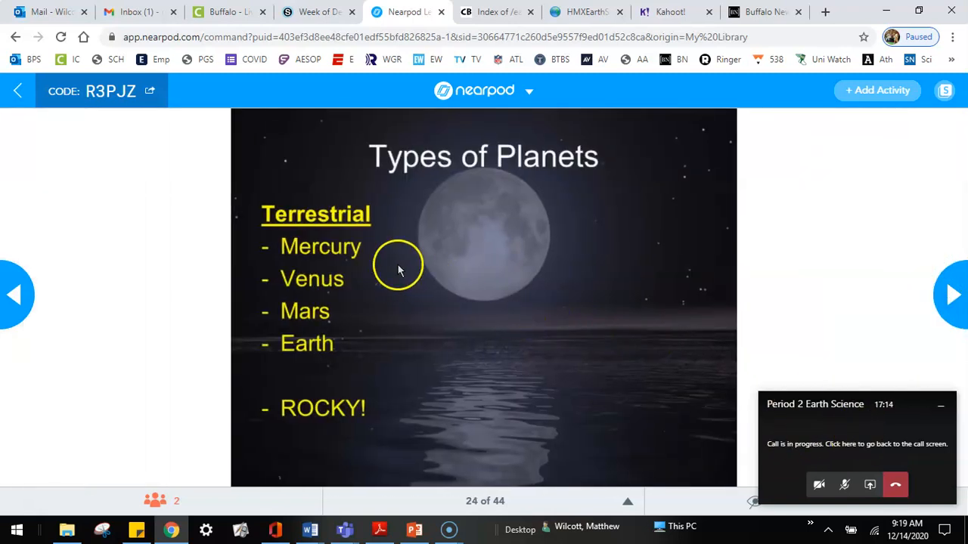
pyautogui.moveTo(335, 254)
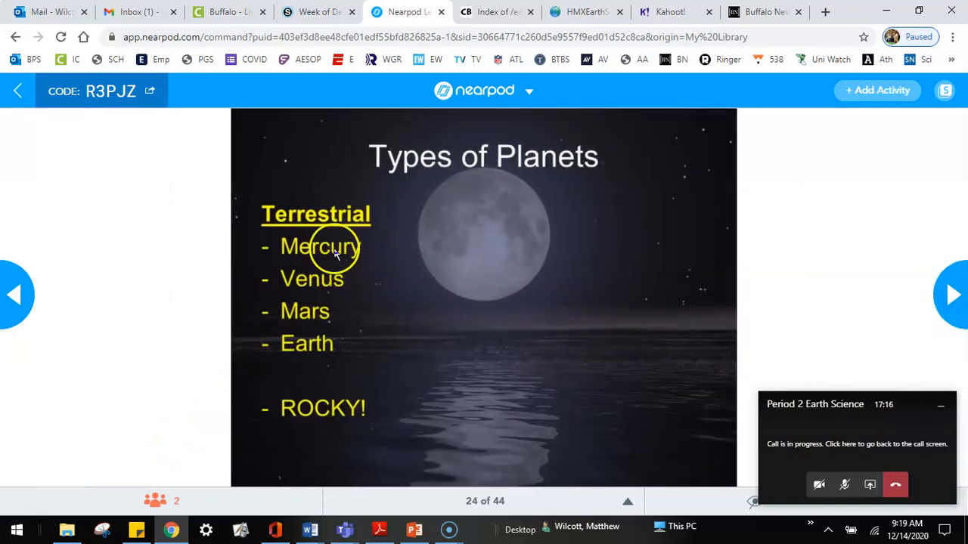
pyautogui.moveTo(326, 345)
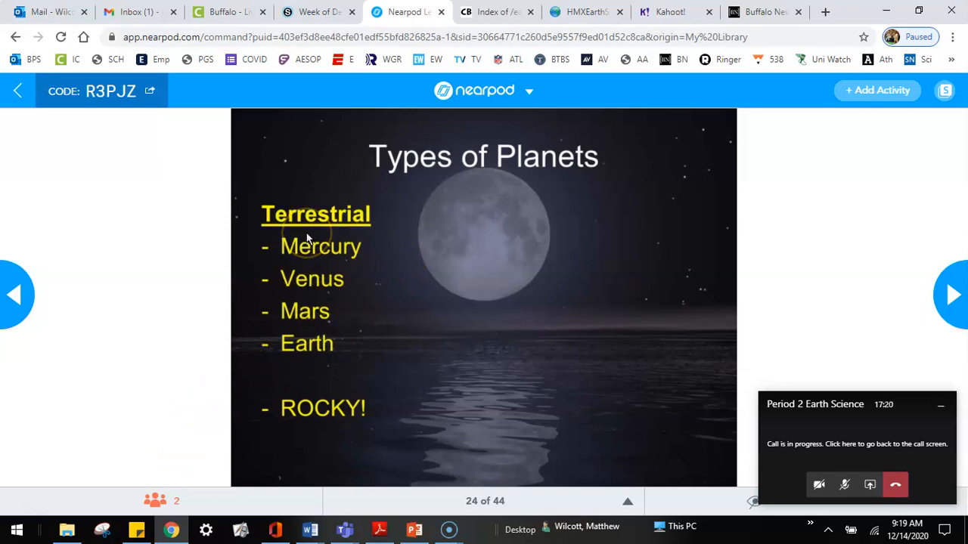
pyautogui.moveTo(313, 234)
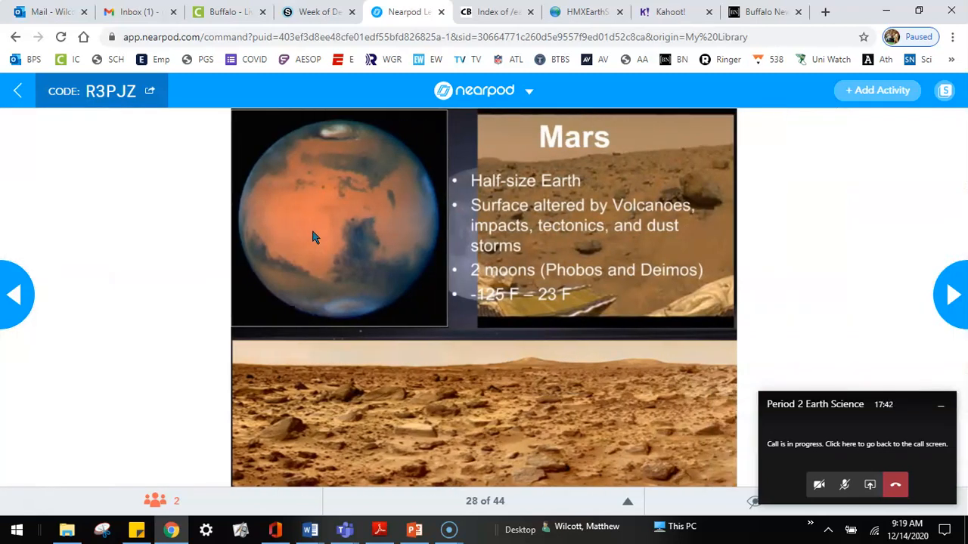
# - Advance past the Mars and terrestrial/Jovian slides to slide 38 on Pluto
pyautogui.click(954, 293)
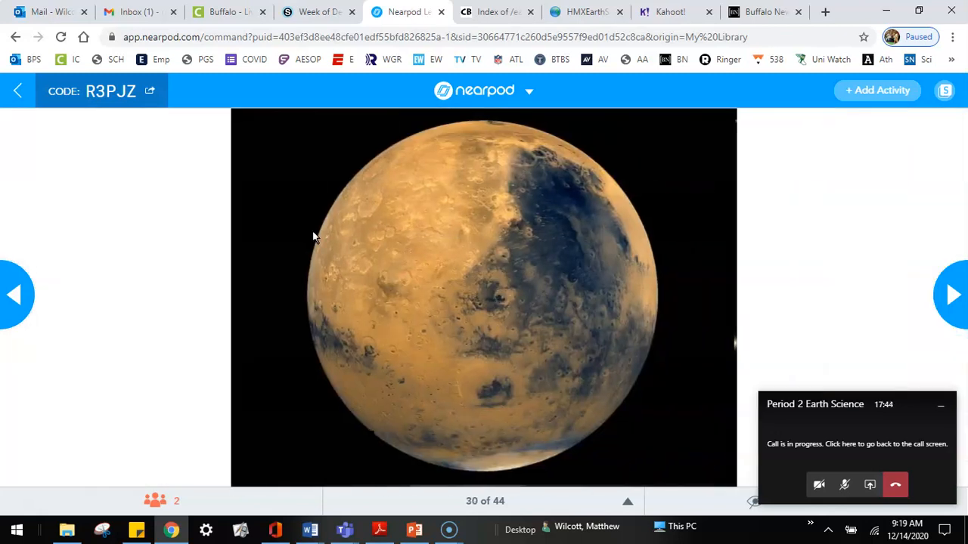
pyautogui.click(959, 293)
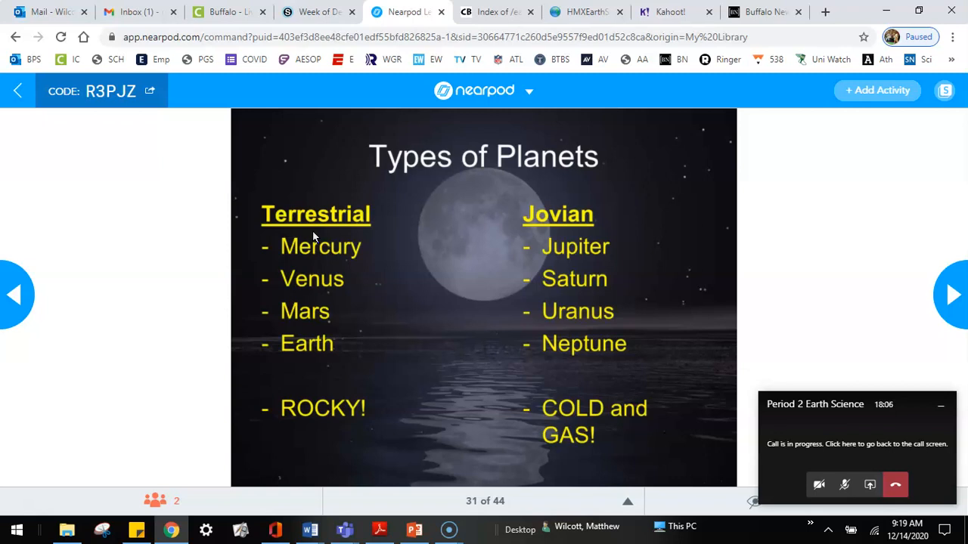
pyautogui.click(953, 297)
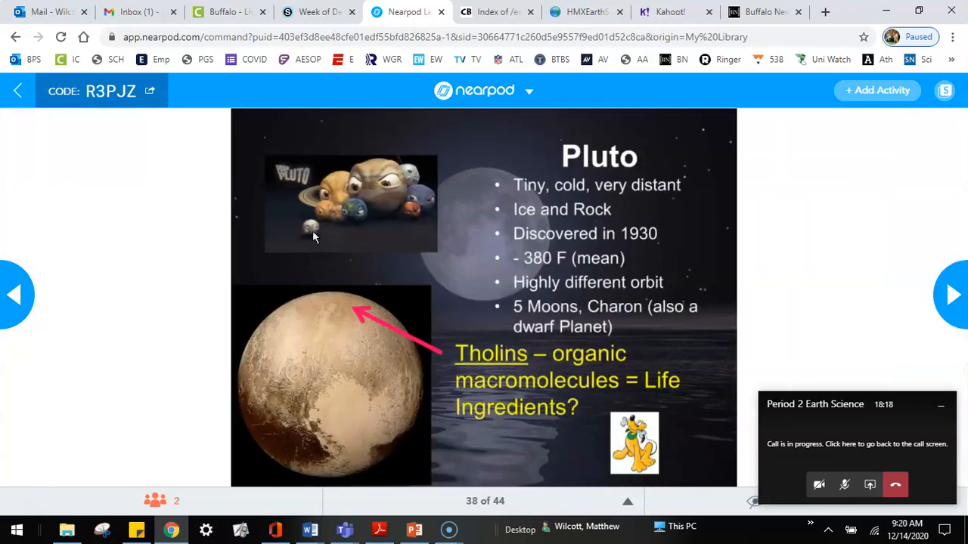
# - Go back to slide 37, the annotated Solar System Data table
pyautogui.click(15, 295)
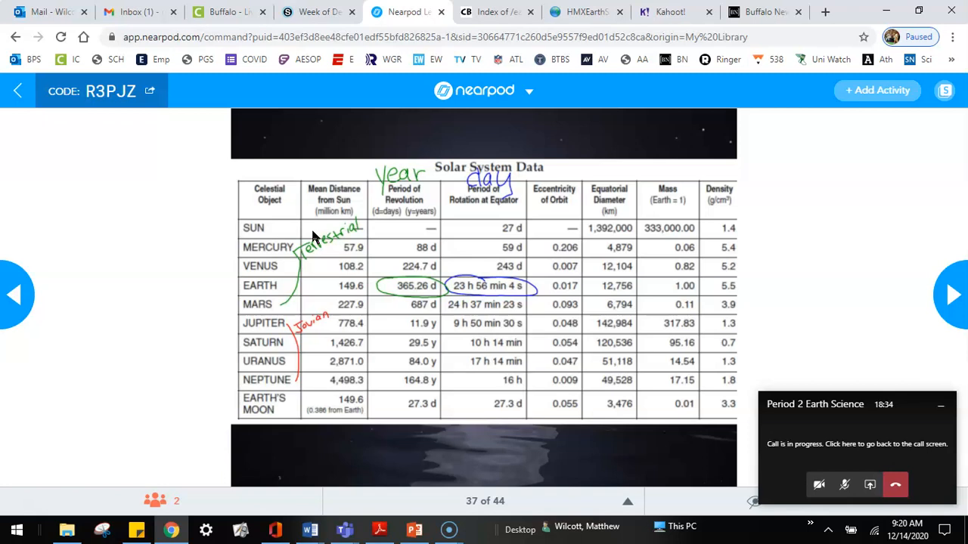
pyautogui.click(844, 484)
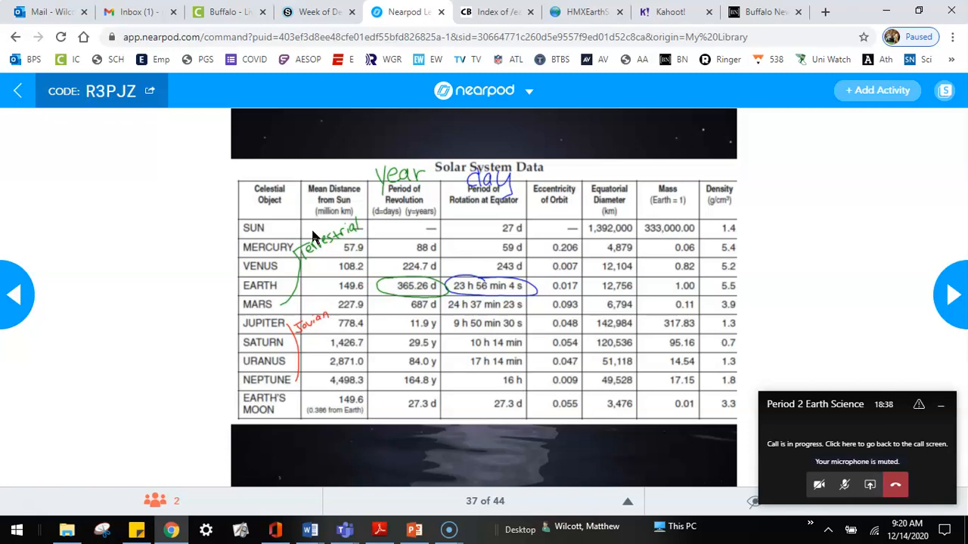
pyautogui.moveTo(196, 313)
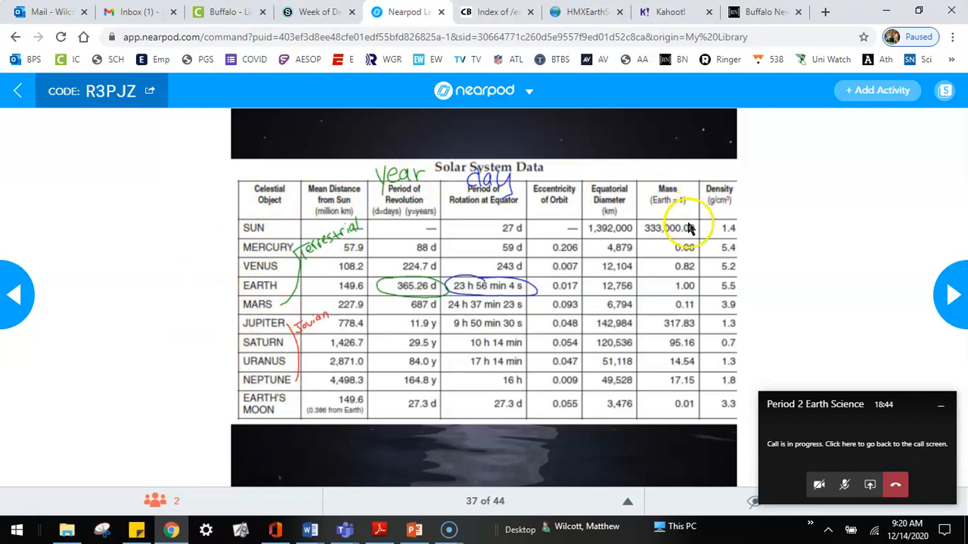
pyautogui.moveTo(681, 229)
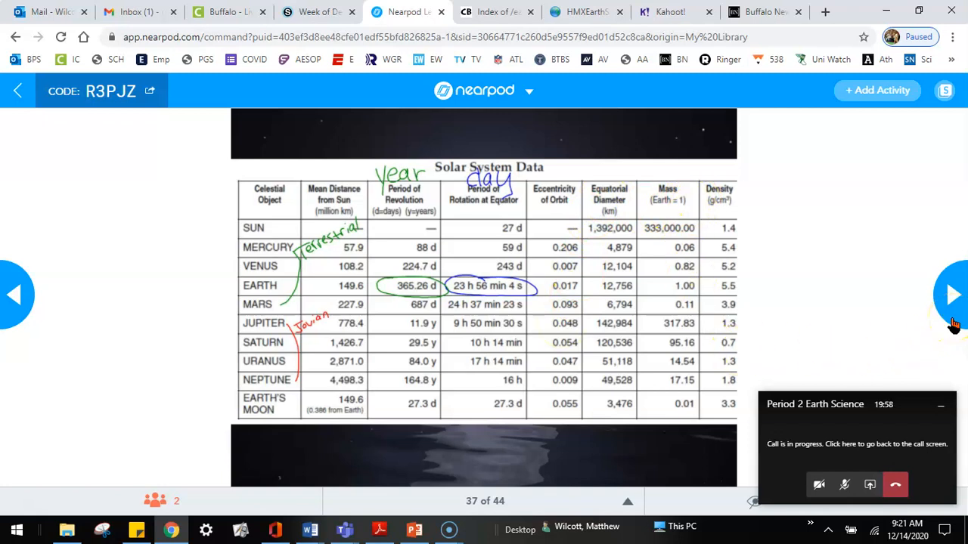
# - Advance through the Pluto and New Horizons gallery slides to slide 40, Dwarf Planets
pyautogui.click(953, 295)
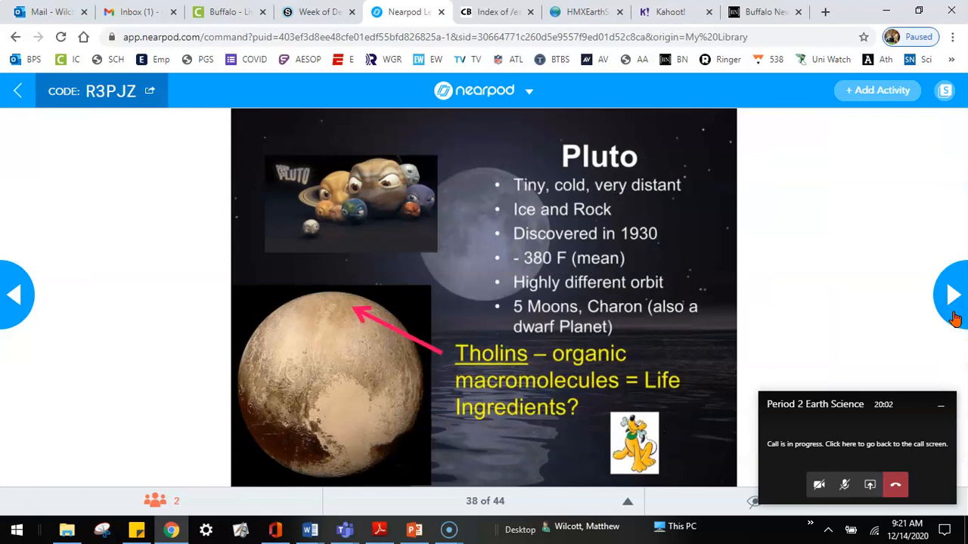
pyautogui.click(952, 295)
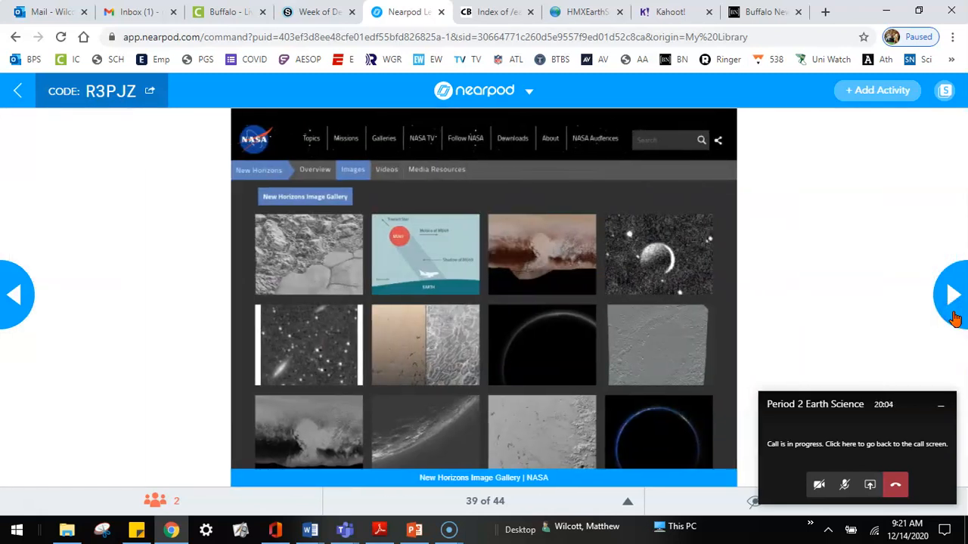
pyautogui.click(952, 295)
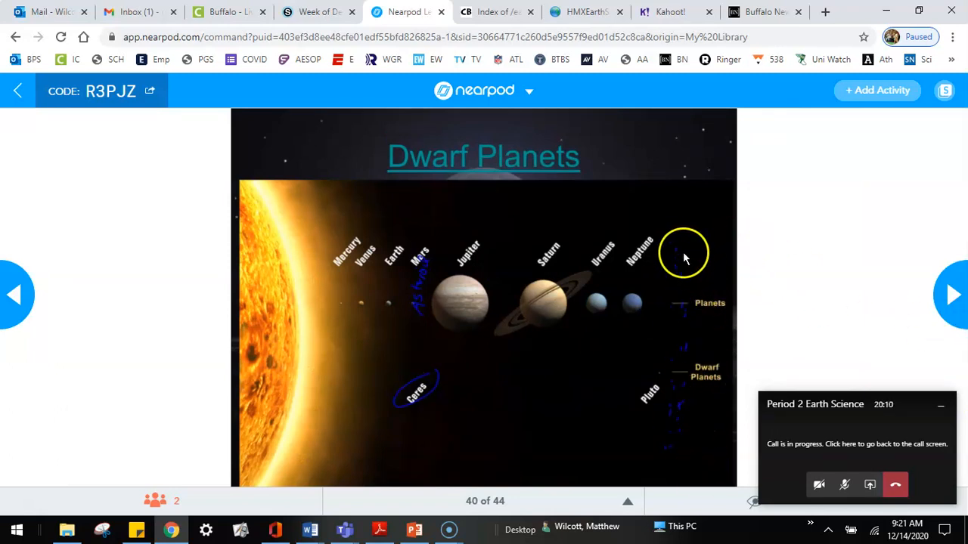
pyautogui.moveTo(690, 330)
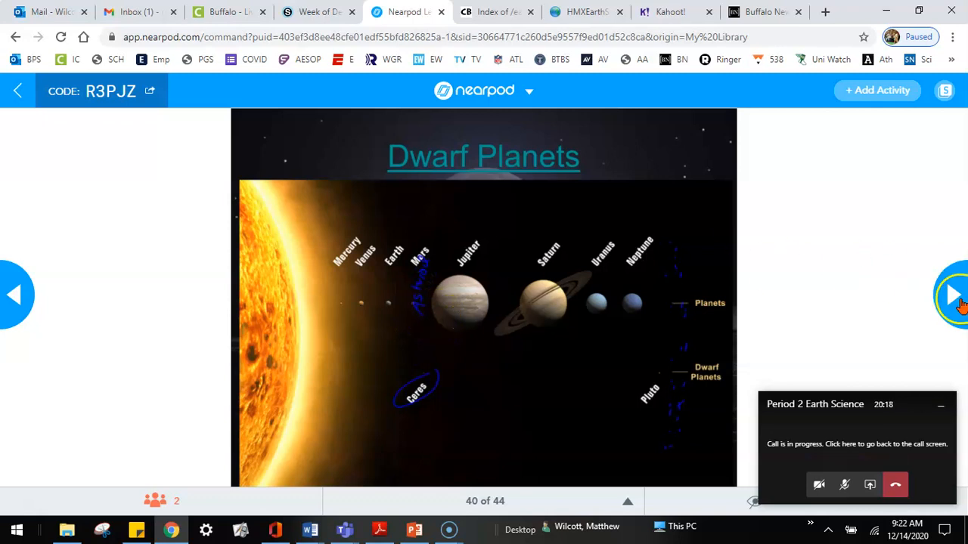
# - Advance to slide 41 and dismiss the Ready to begin? prompt with Back to Video
pyautogui.click(959, 295)
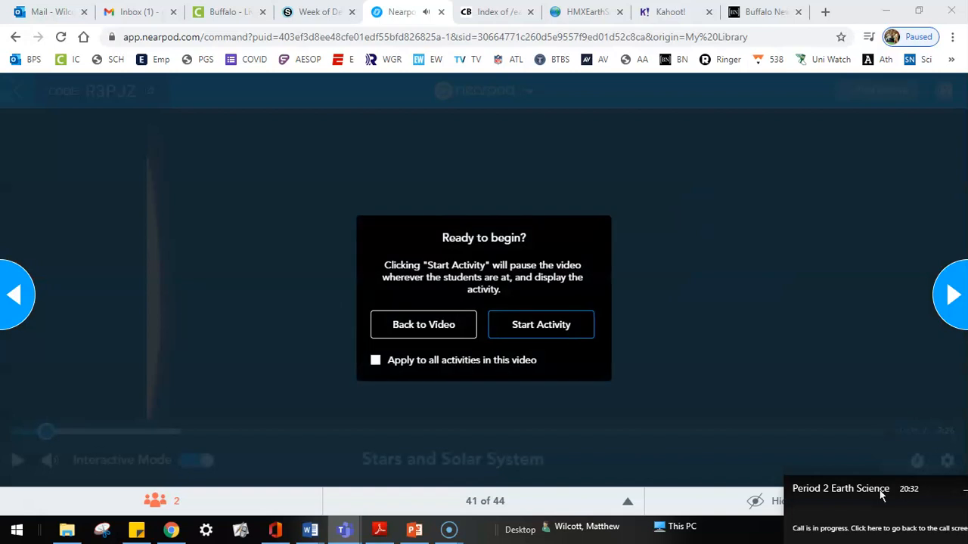
pyautogui.moveTo(814, 426)
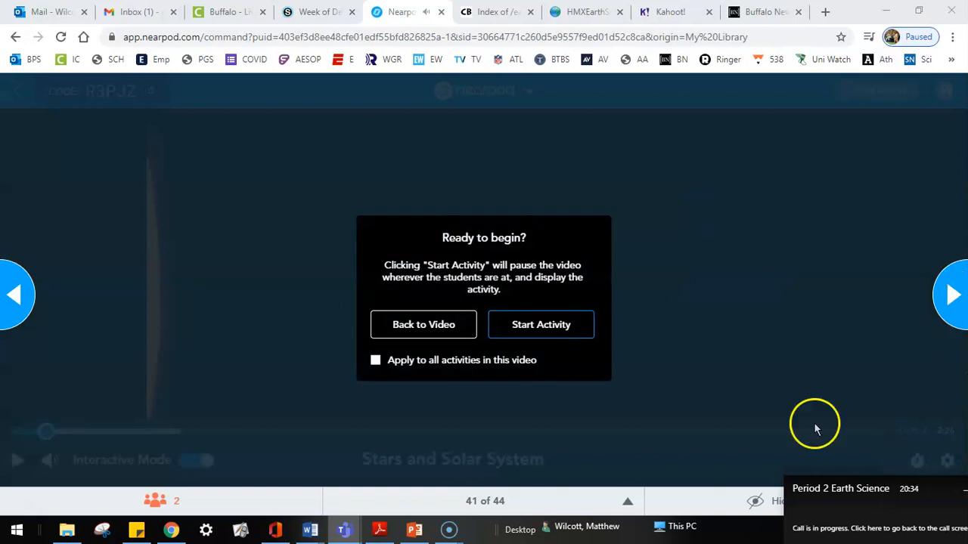
pyautogui.click(423, 324)
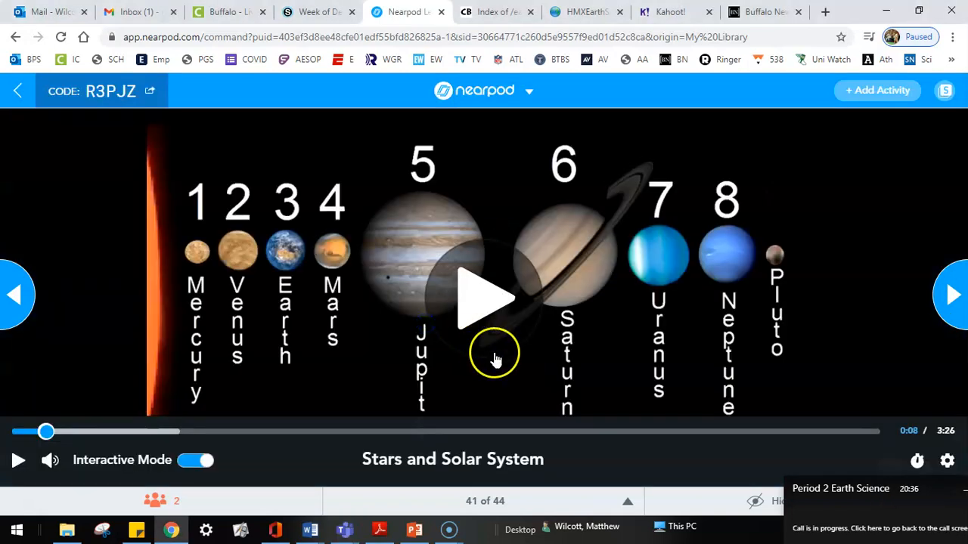
# - Play the Stars and Solar System video on slide 41 through to 3:26
pyautogui.click(484, 300)
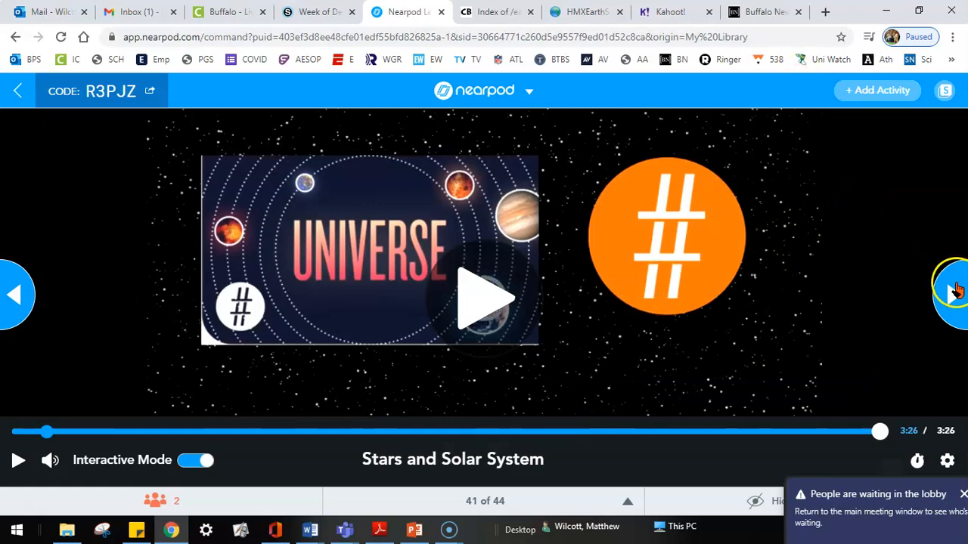
# - Advance to slide 42, the dwarf planets image with Haumea, Makemake and Sedna
pyautogui.click(960, 291)
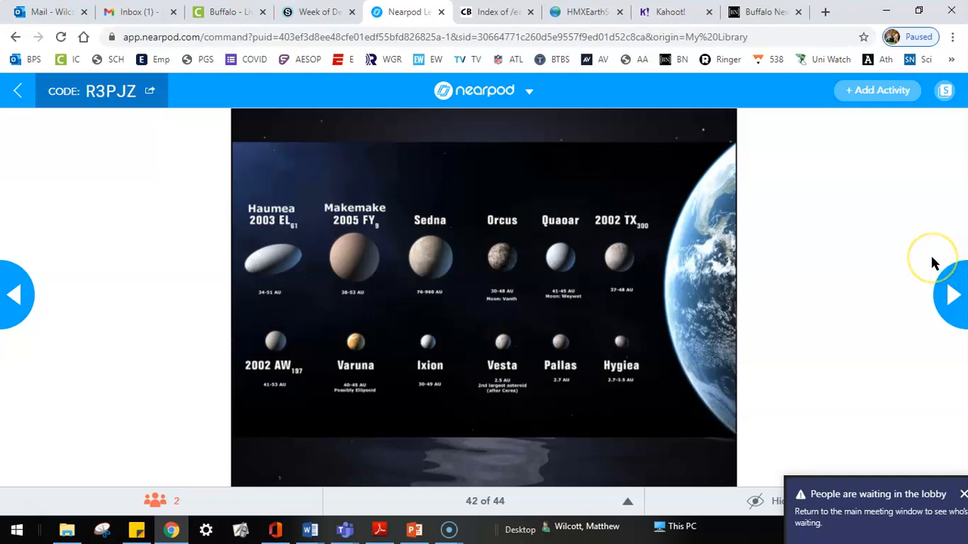
pyautogui.moveTo(931, 260)
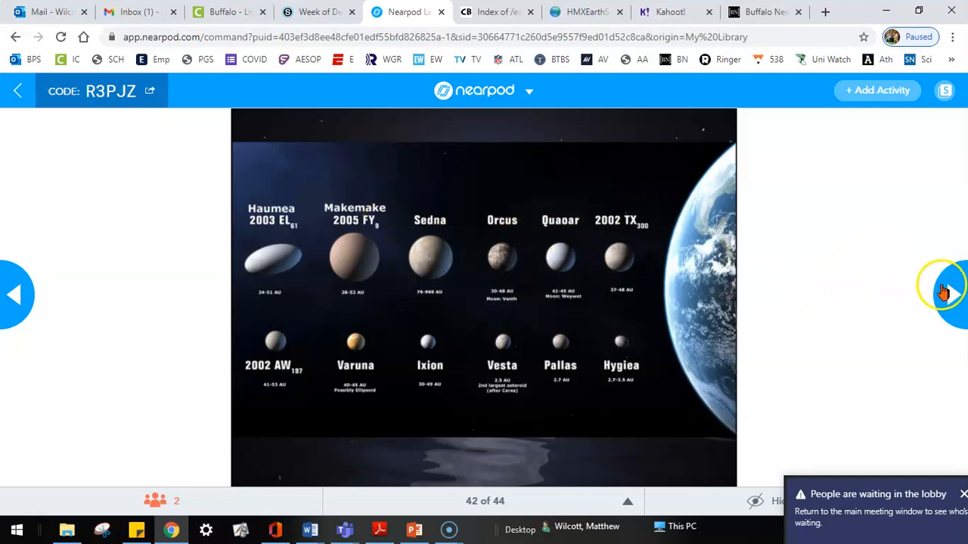
pyautogui.moveTo(590, 239)
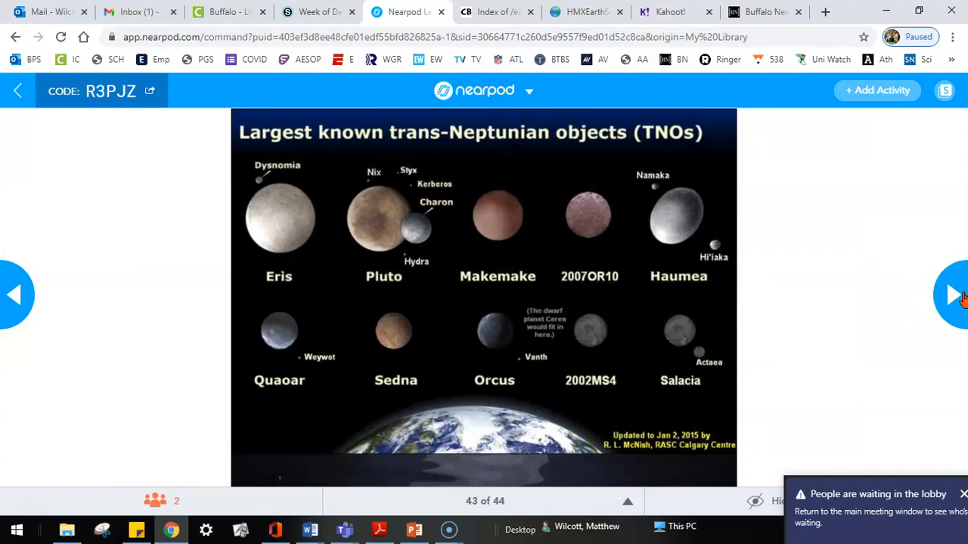
# - Advance to the final slide 44, the Solar System Data table
pyautogui.click(962, 295)
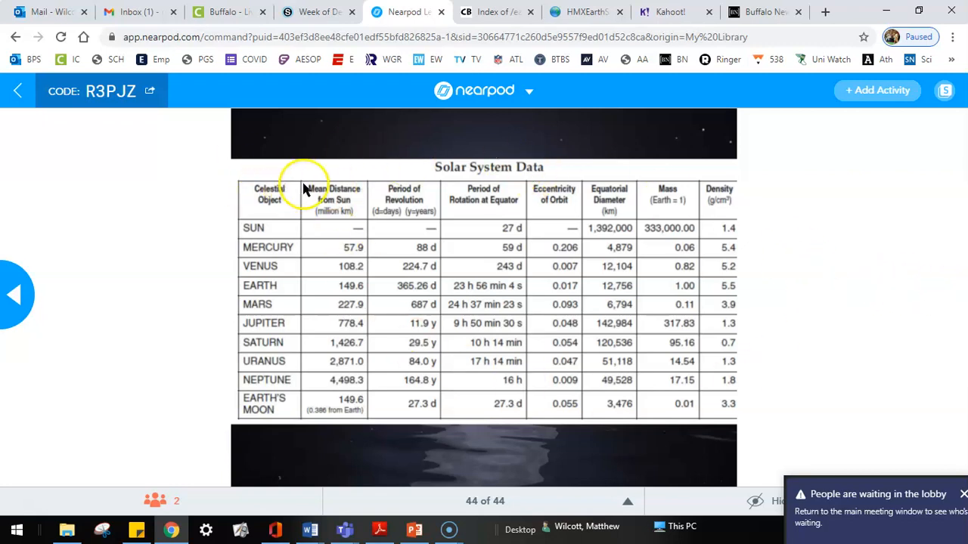
pyautogui.moveTo(471, 179)
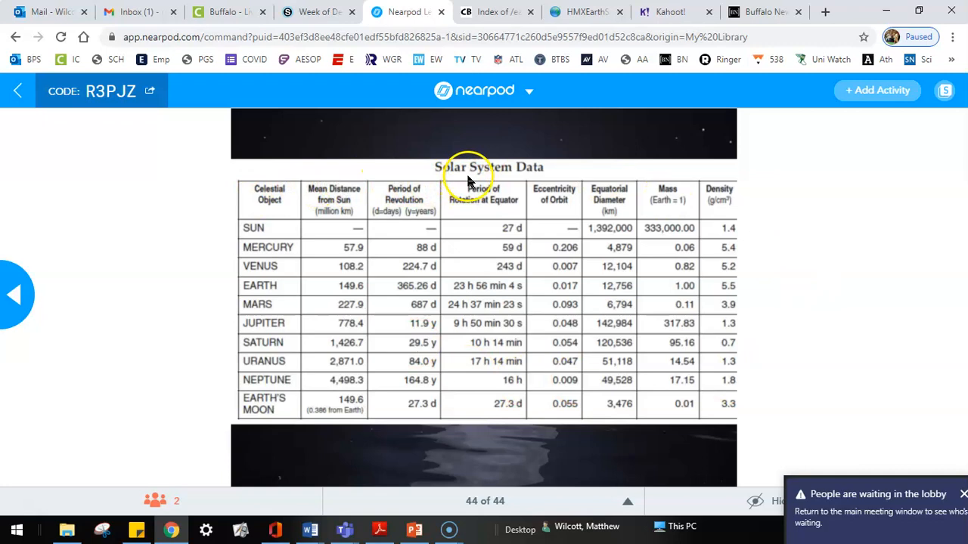